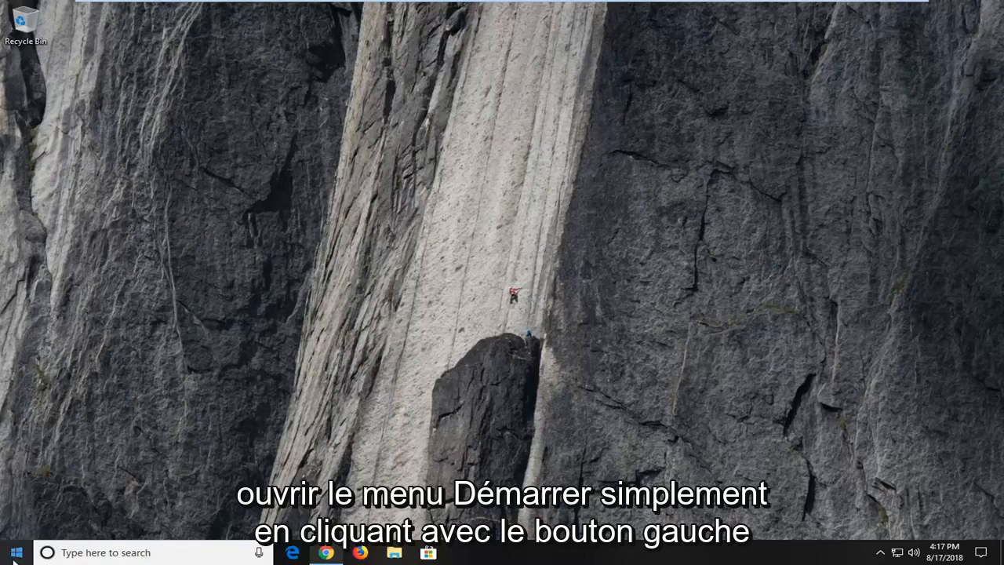
- Search the Start menu for PowerShell and run it as administrator, approving the UAC prompt
left_click(16, 552)
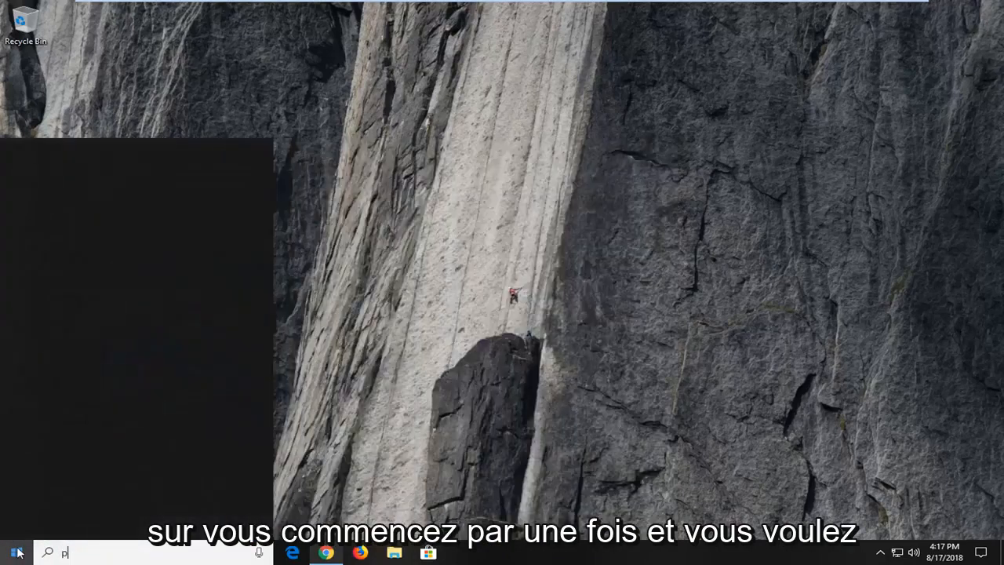
type("powershell")
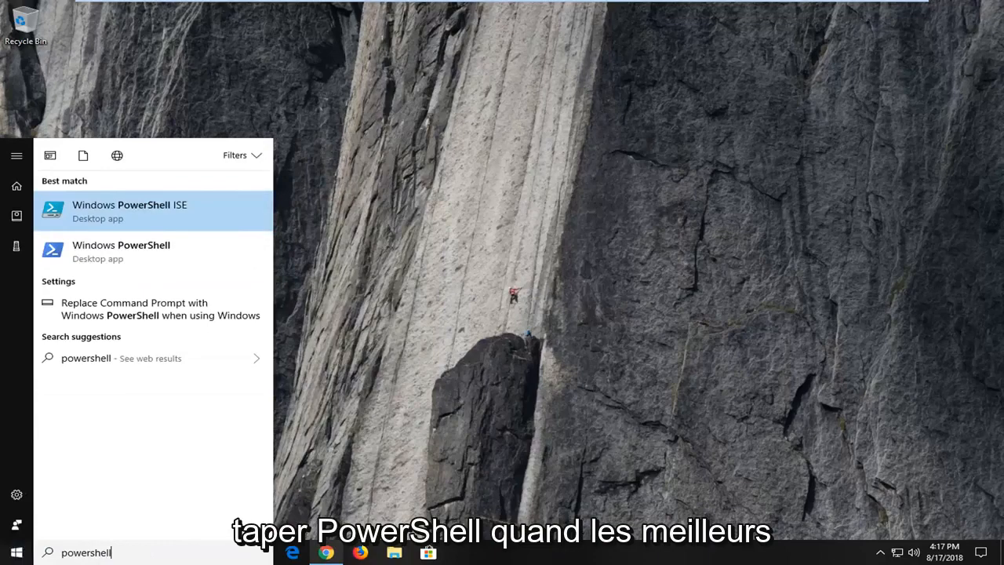
mouse_move(152, 251)
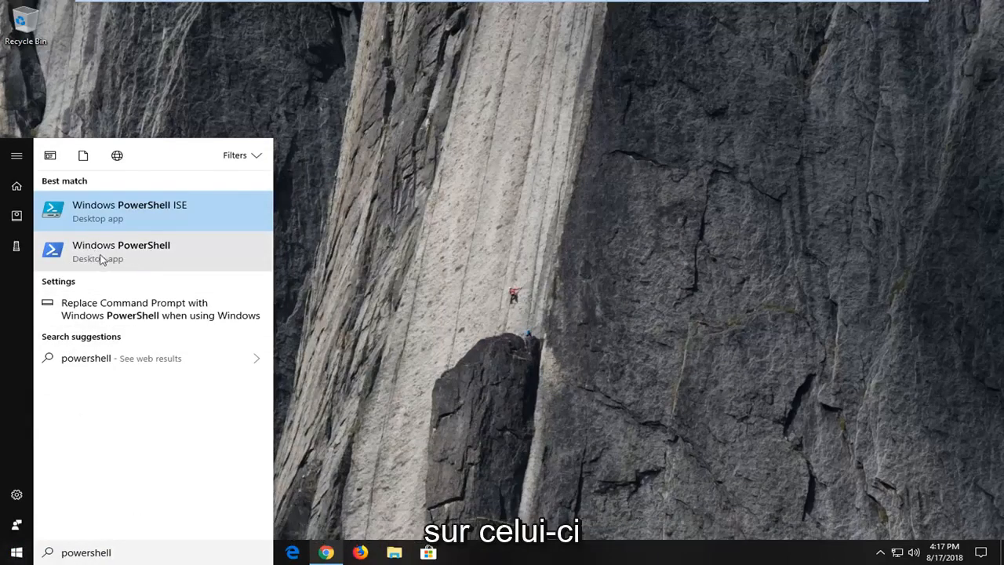
mouse_move(157, 211)
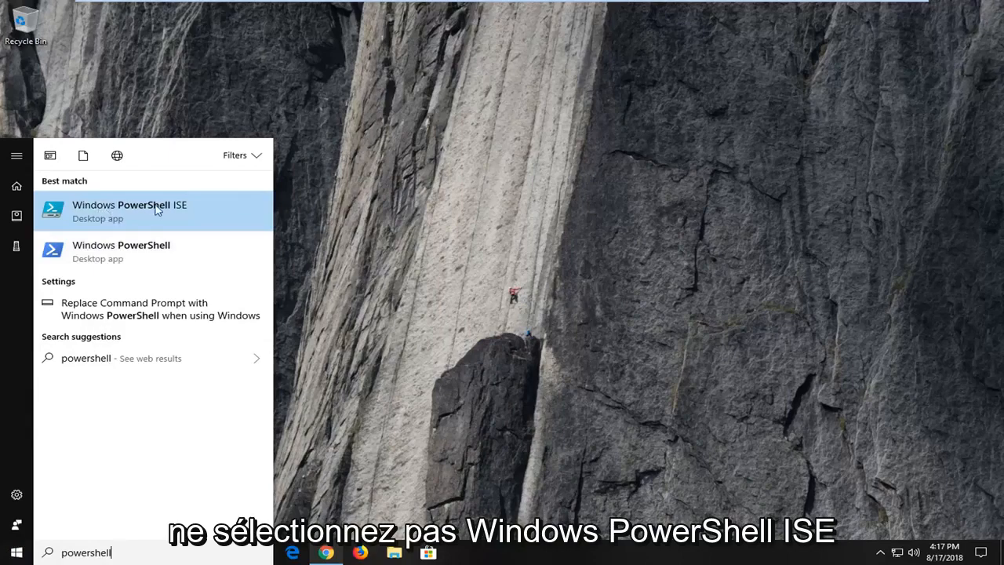
mouse_move(75, 258)
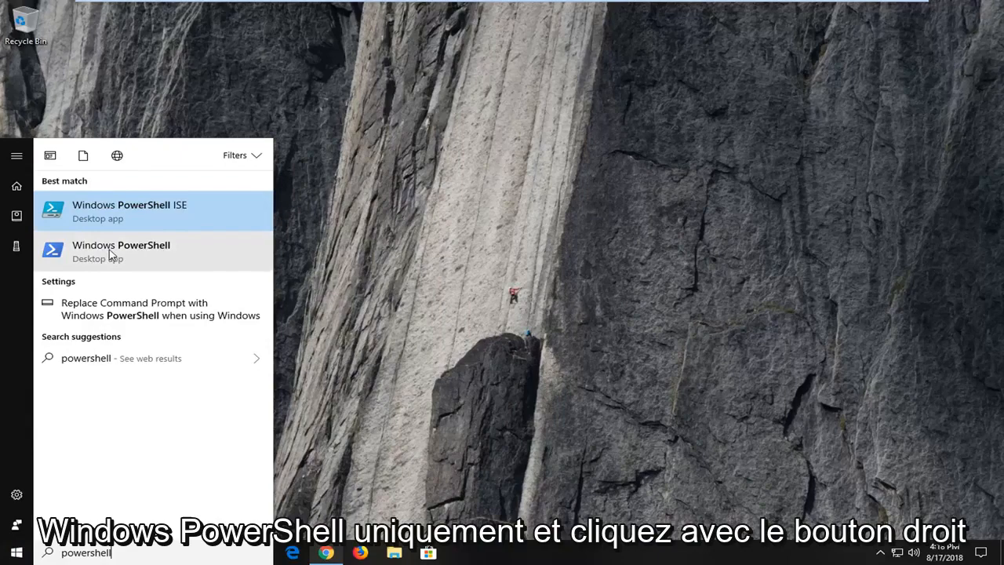
right_click(121, 250)
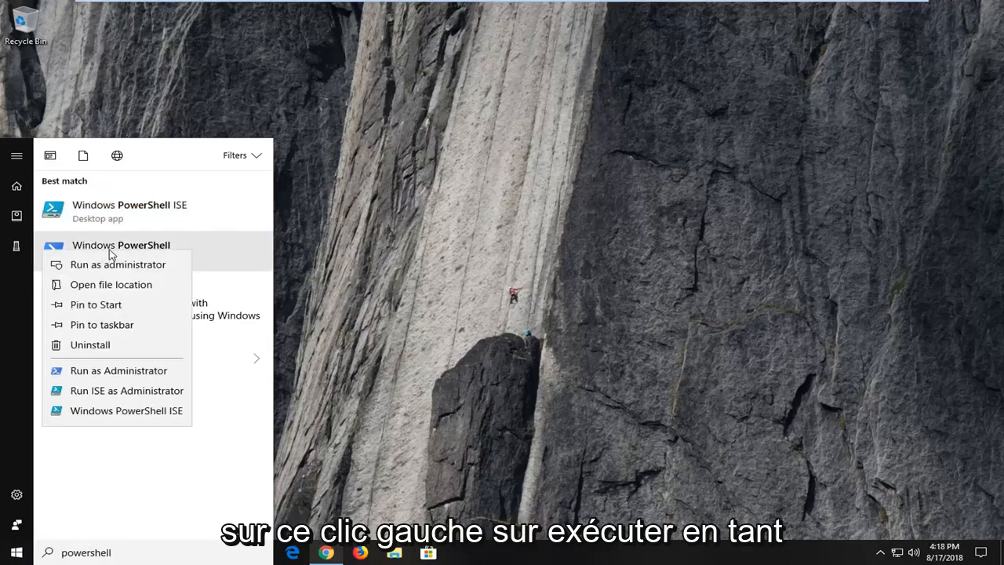
left_click(117, 264)
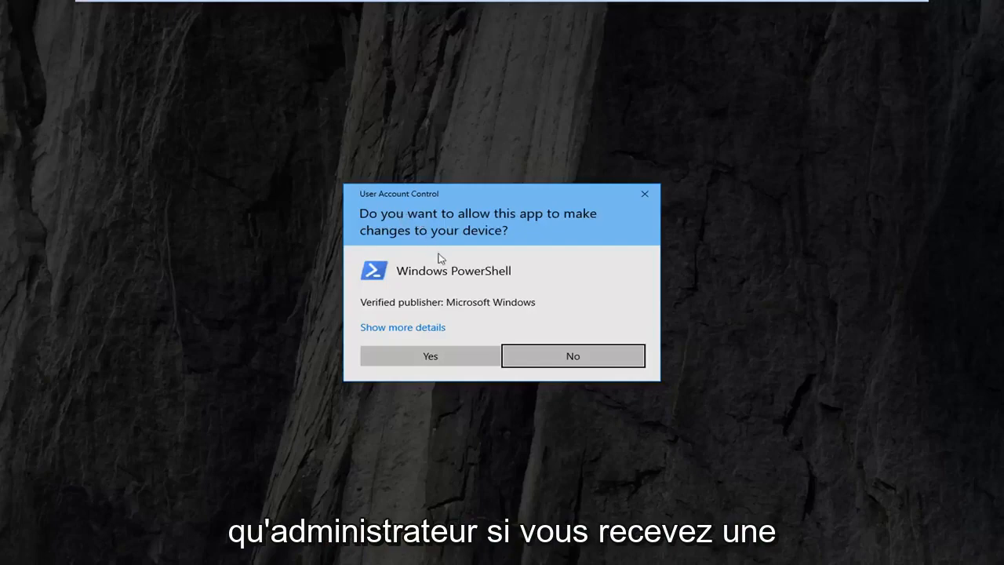
left_click(429, 356)
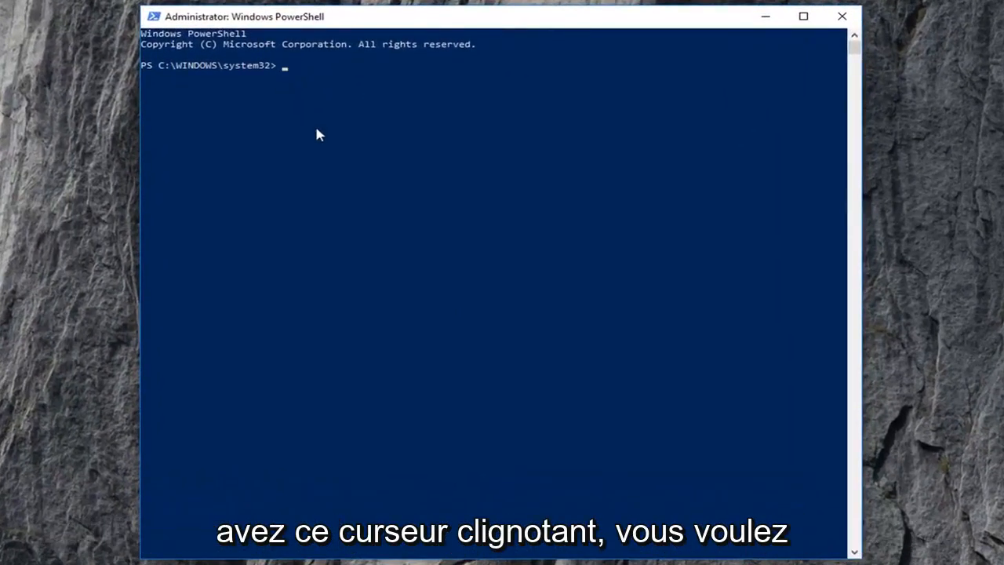
- Run 'sfc /scannow' in the elevated PowerShell window
type("sfc /")
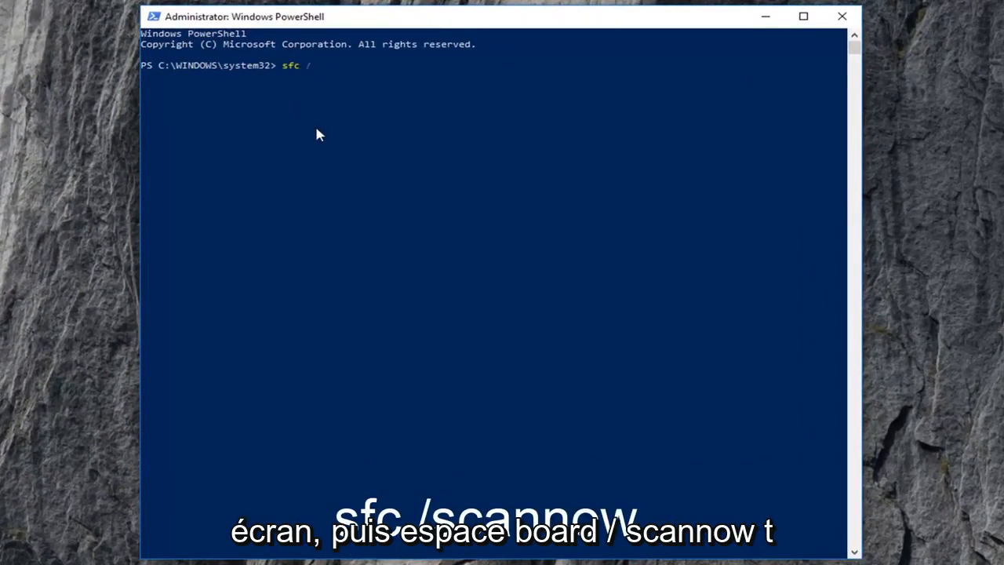
type("scannow")
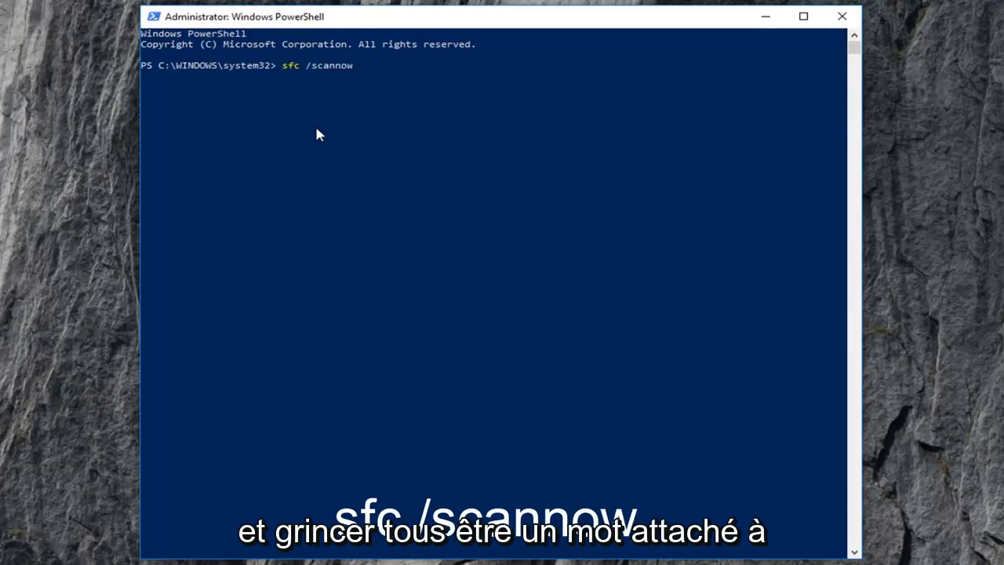
mouse_move(312, 69)
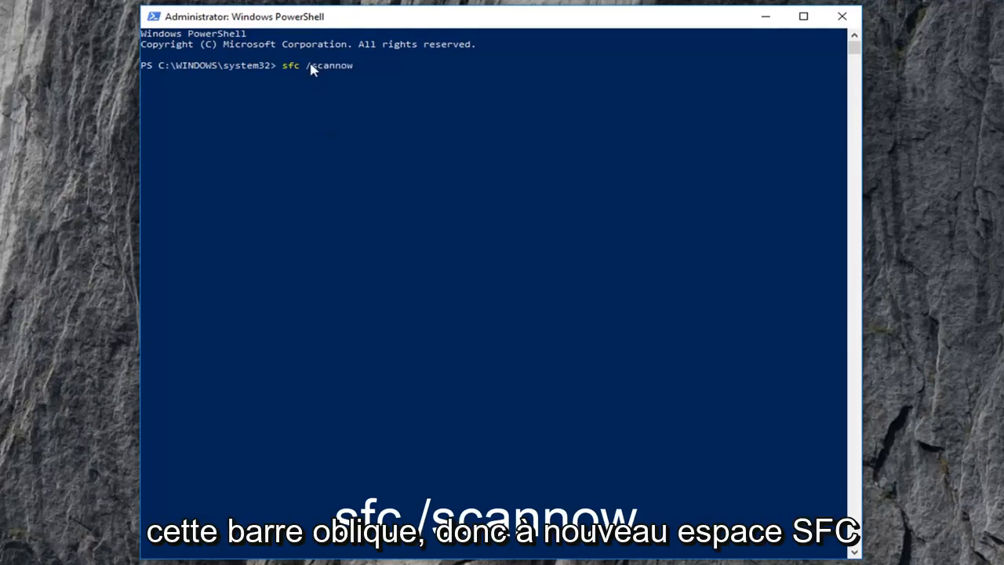
mouse_move(290, 71)
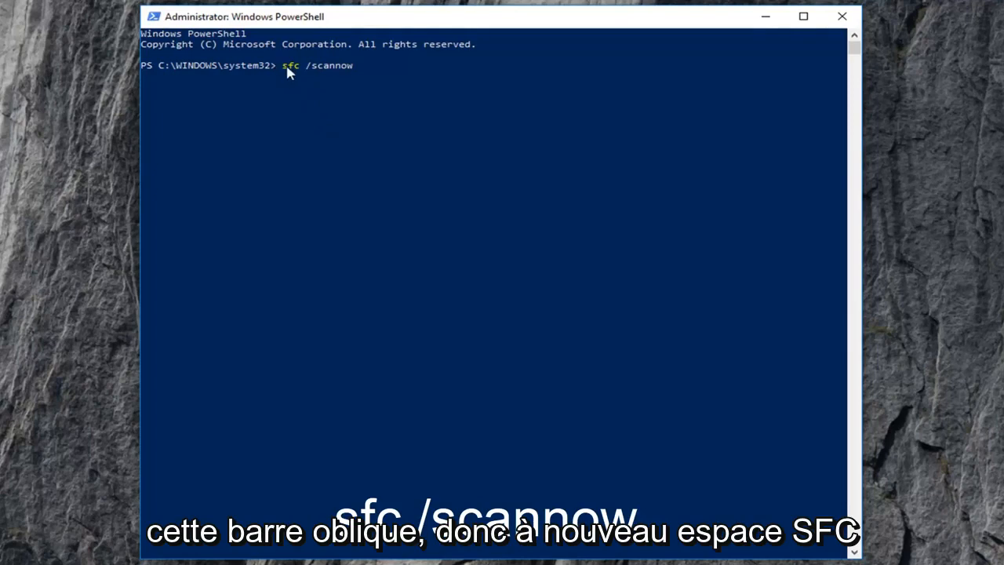
mouse_move(358, 99)
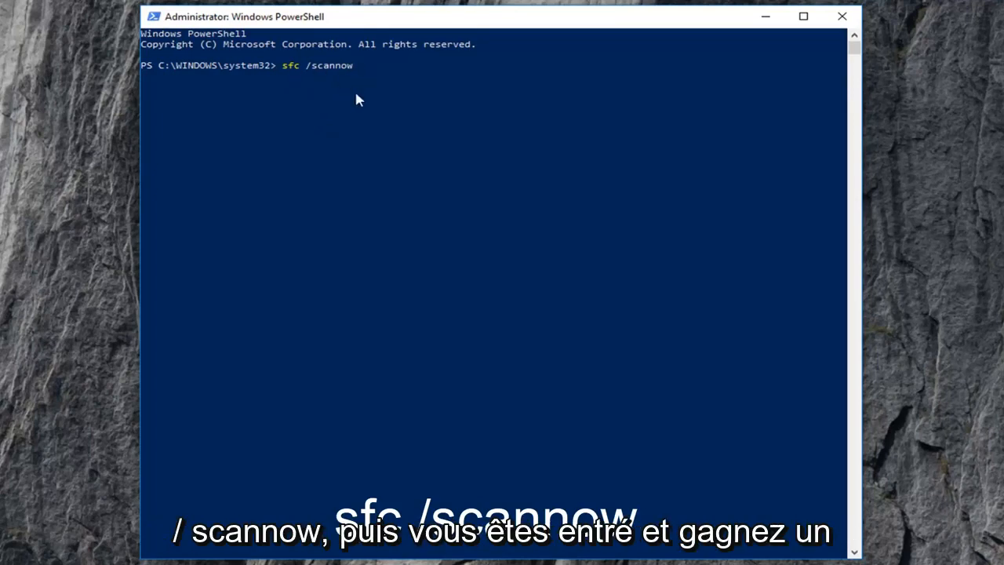
key("Return")
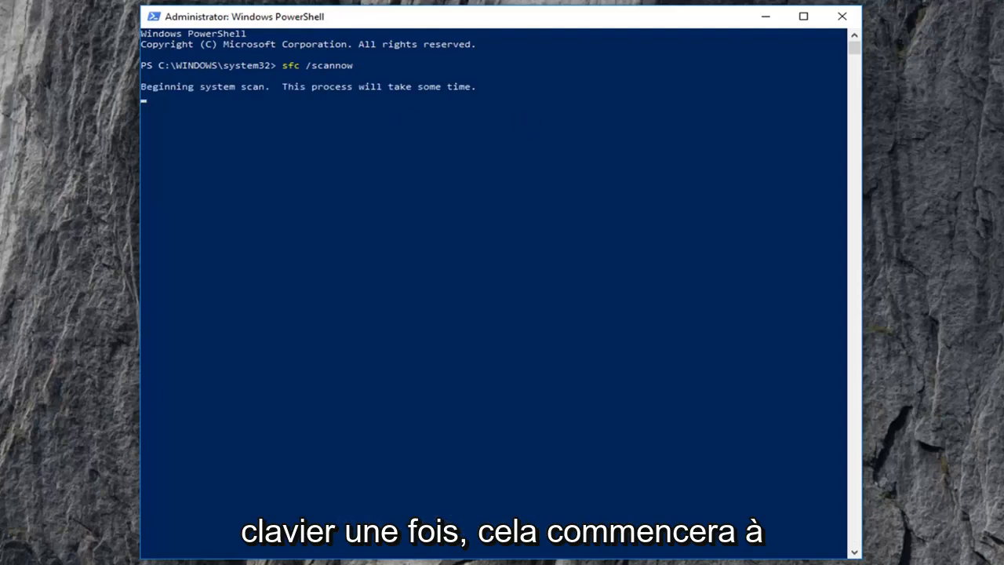